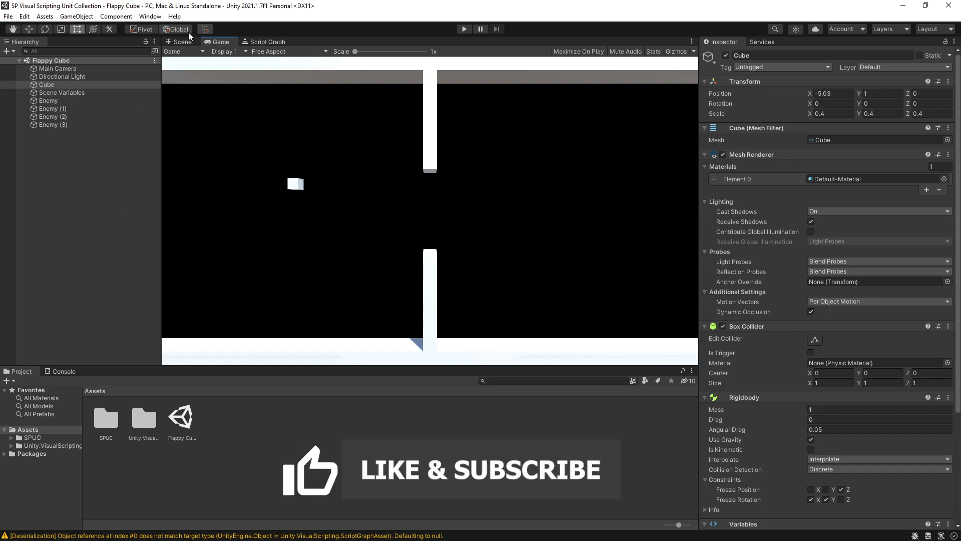
- Switch to the Scene view, inspect Enemy Bottom and clear the selection
left_click(48, 100)
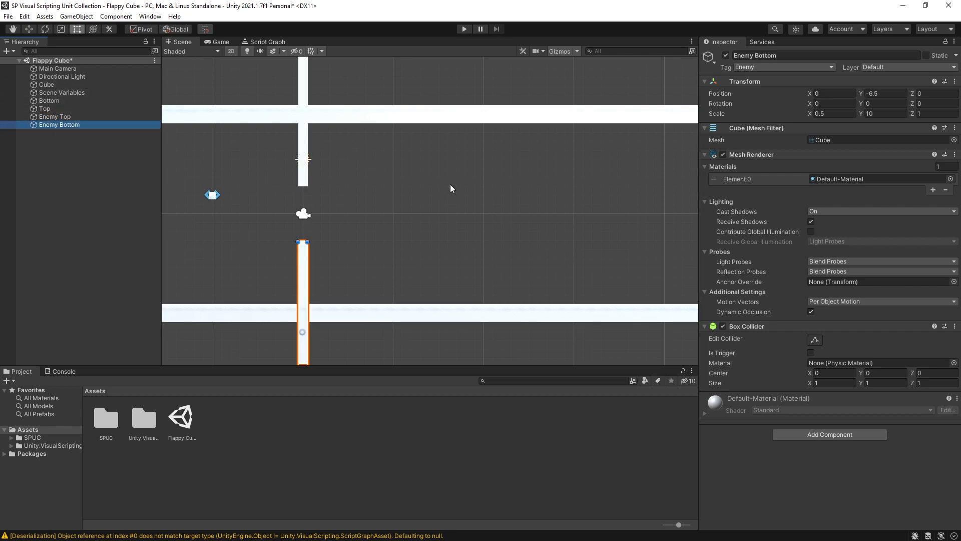
left_click(44, 149)
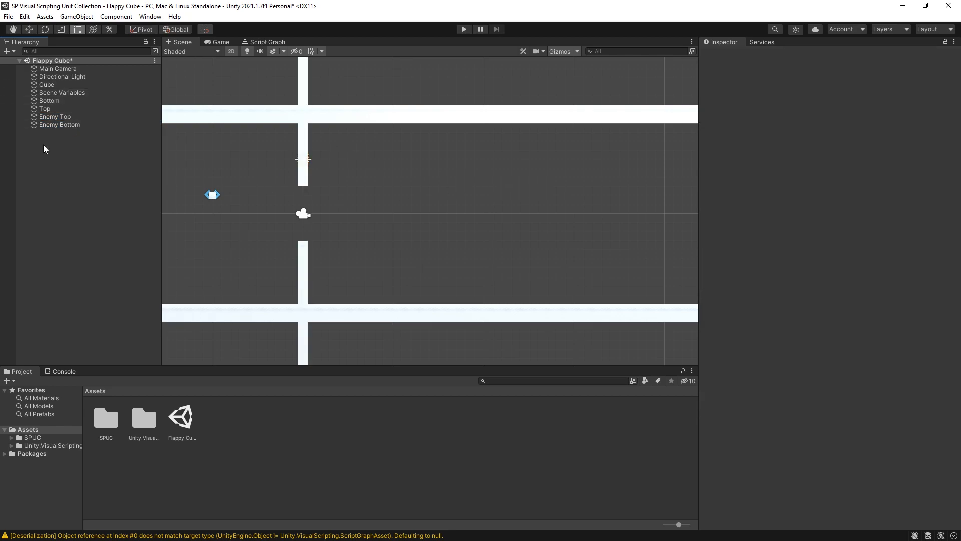
- Group Enemy Top and Enemy Bottom under a new Obstacle prefab in Assets; parent Bottom and Top to Main Camera
right_click(67, 150)
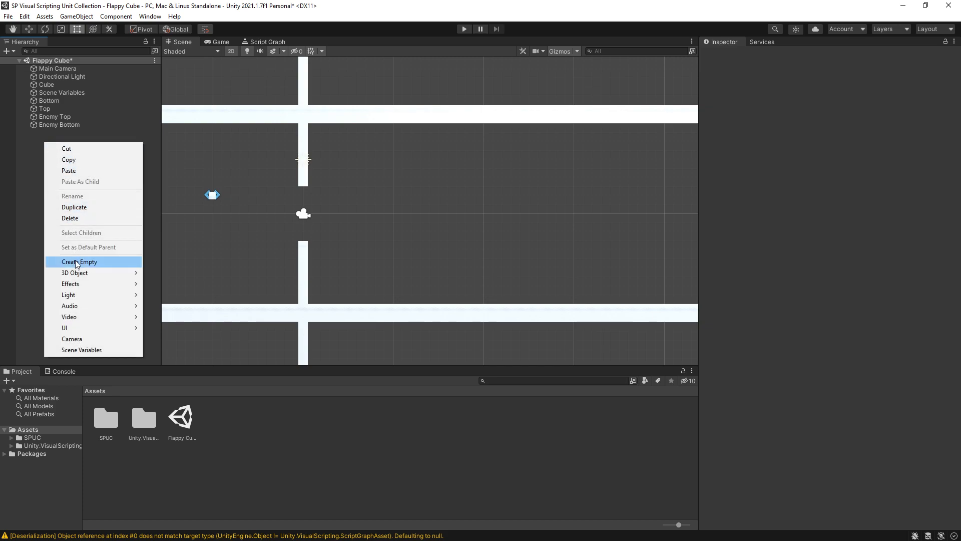
left_click(78, 261)
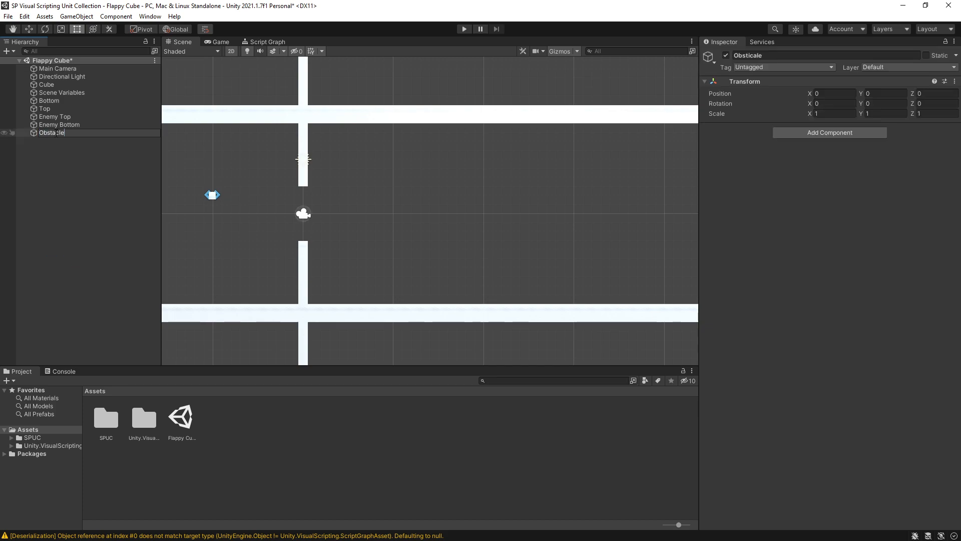
left_click(66, 132)
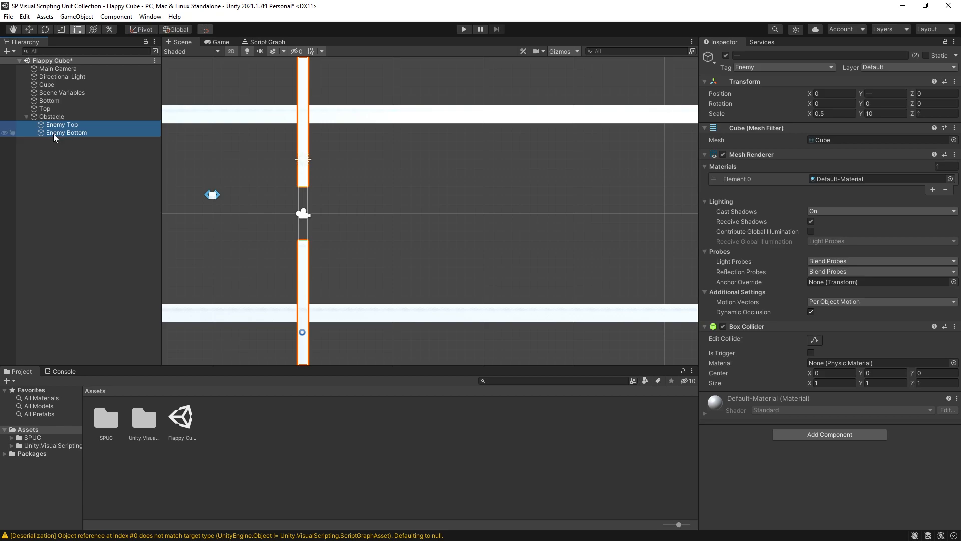
left_click(54, 116)
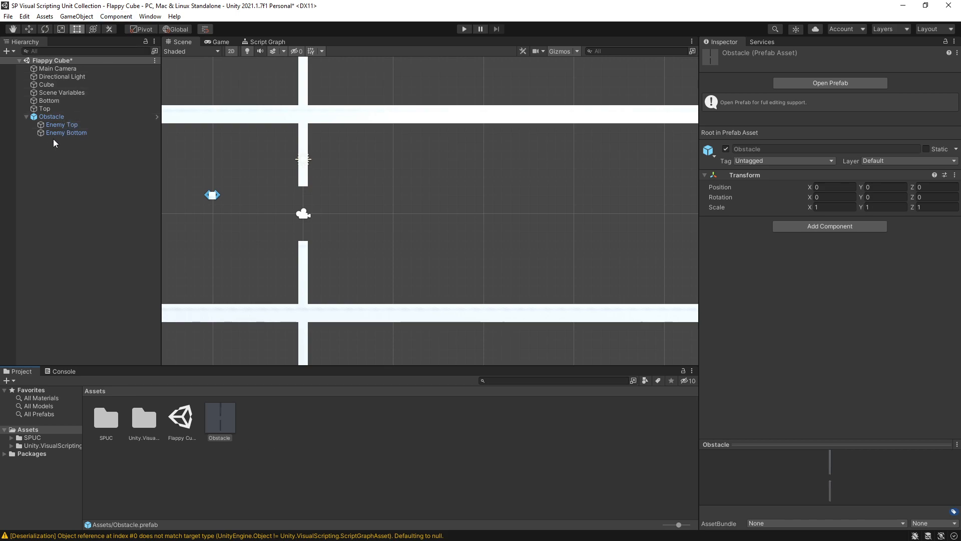
left_click(44, 108)
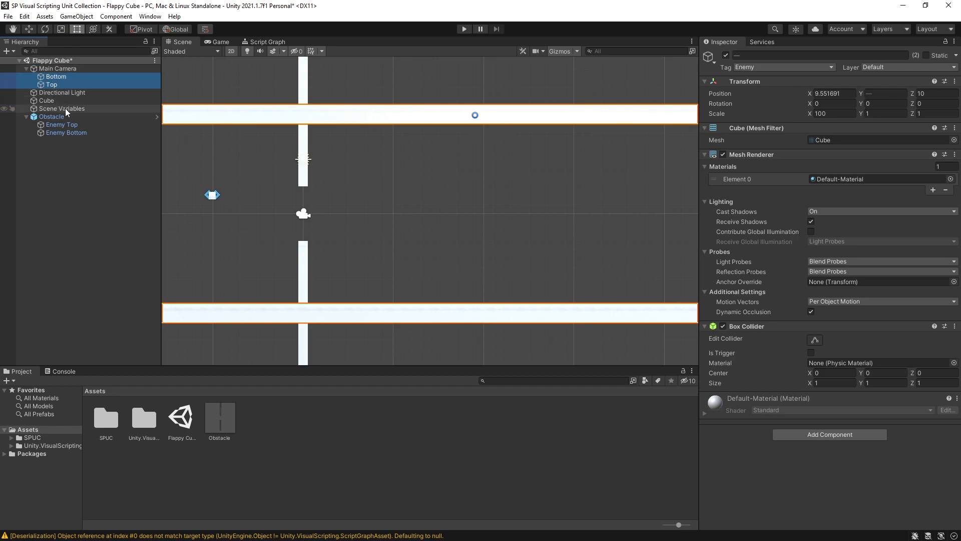
- Create an empty Level 1 object holding eight spread-out Obstacle copies
right_click(67, 111)
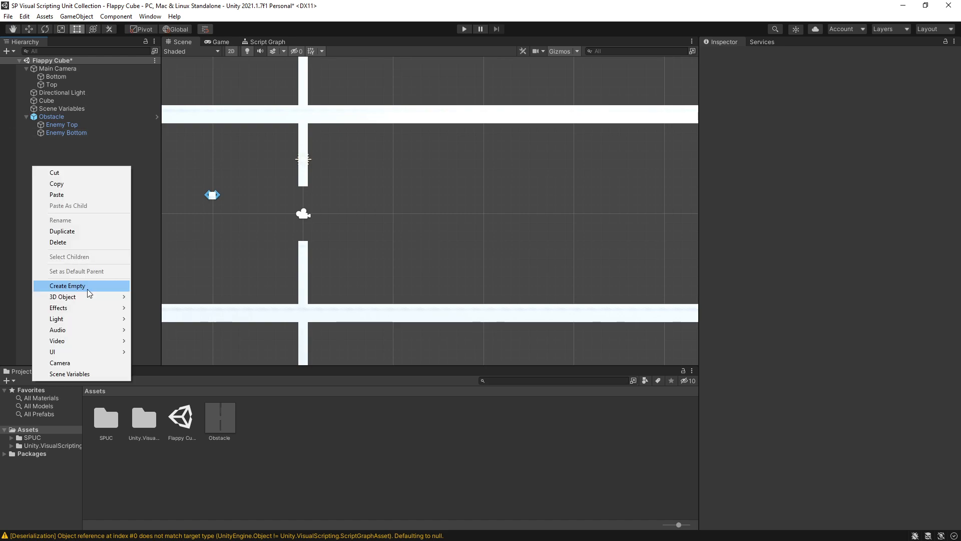
left_click(67, 286)
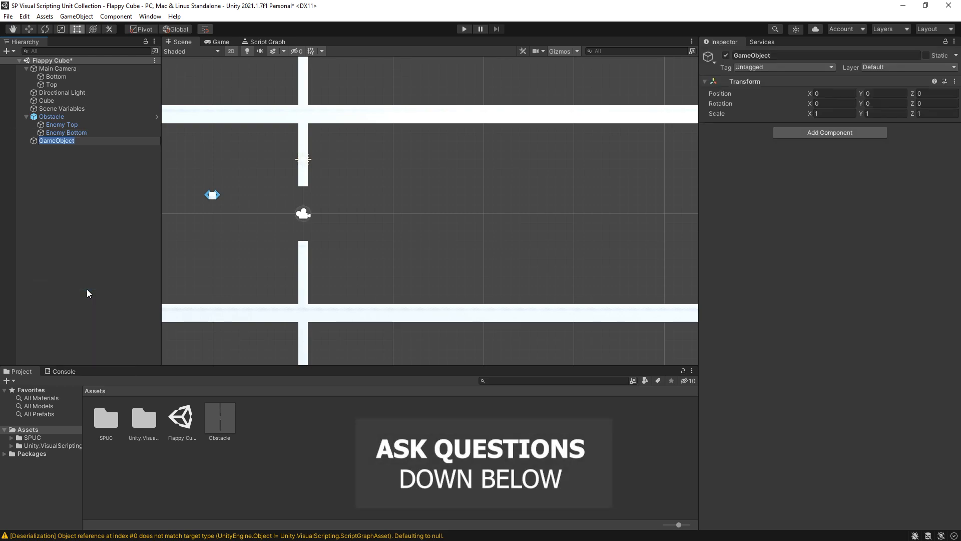
type("Level 1")
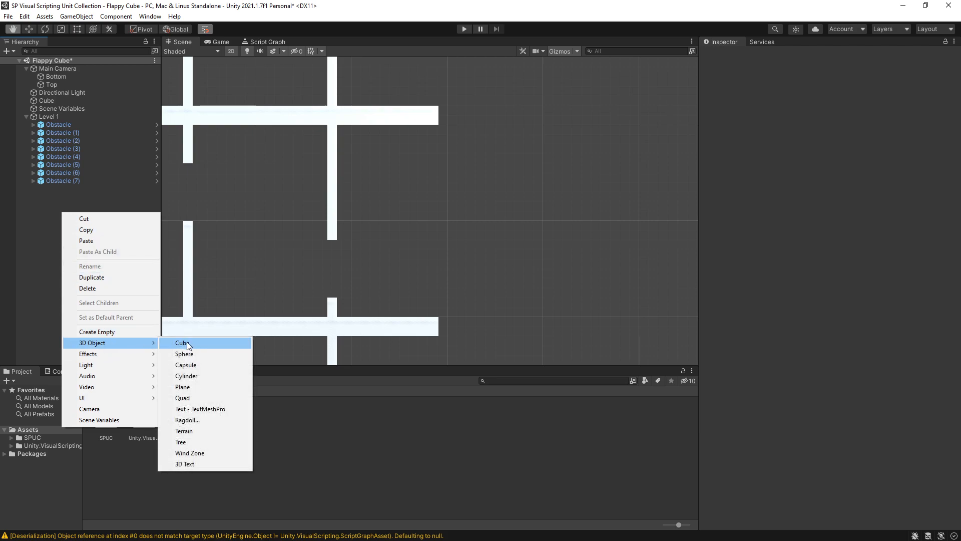
- Add a Finish cube scaled 0.1, 20, 1 at X 59, tagged Finish with a trigger collider, saved as prefab
left_click(182, 343)
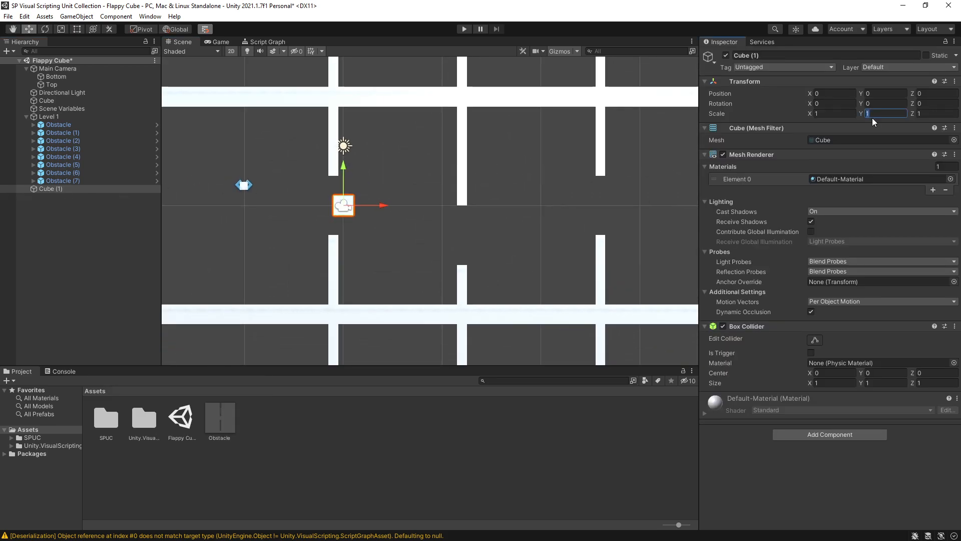
type("20")
left_click(826, 55)
type("Finish")
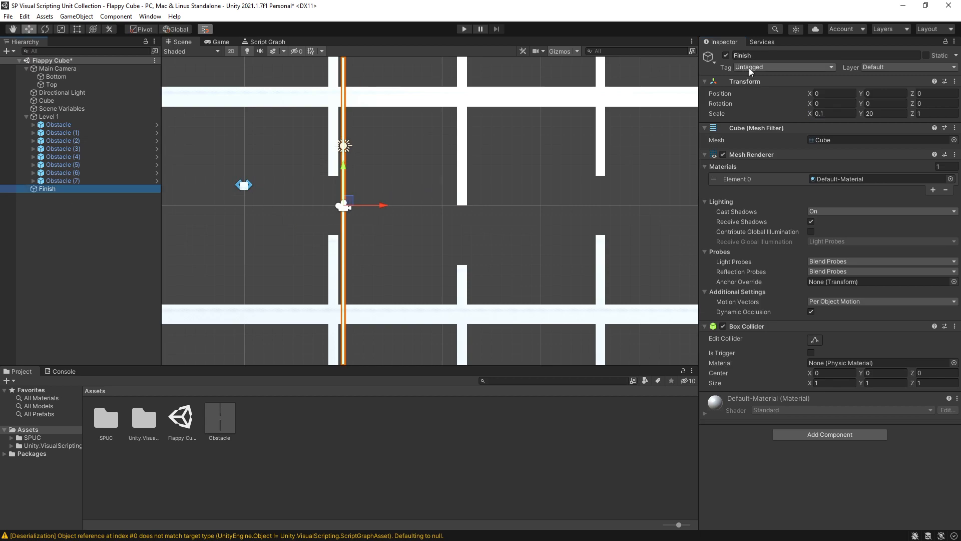
left_click(783, 67)
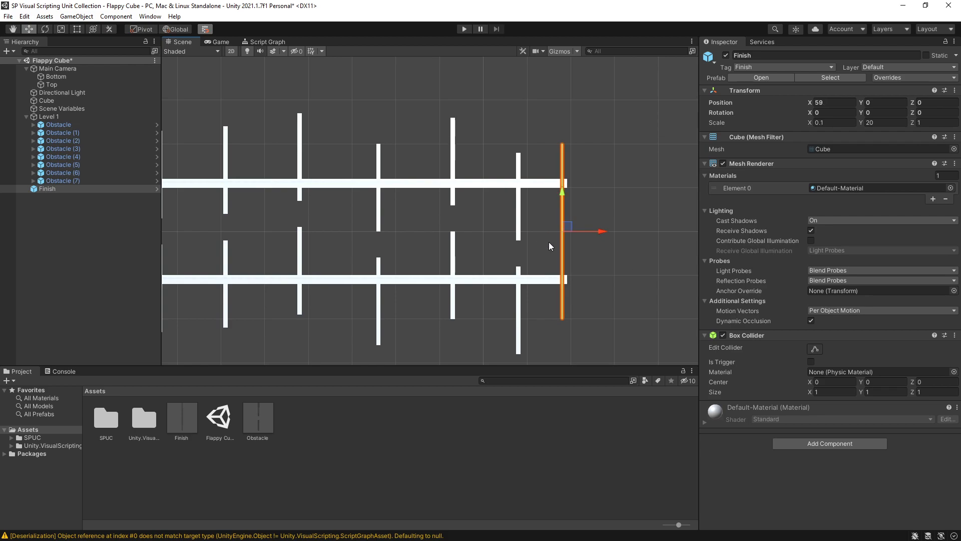
mouse_move(257, 428)
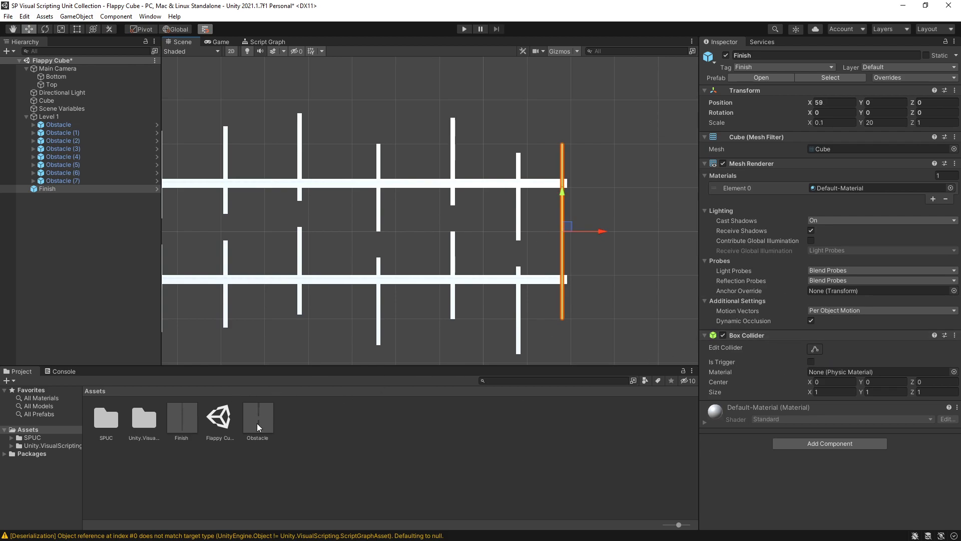
left_click(182, 411)
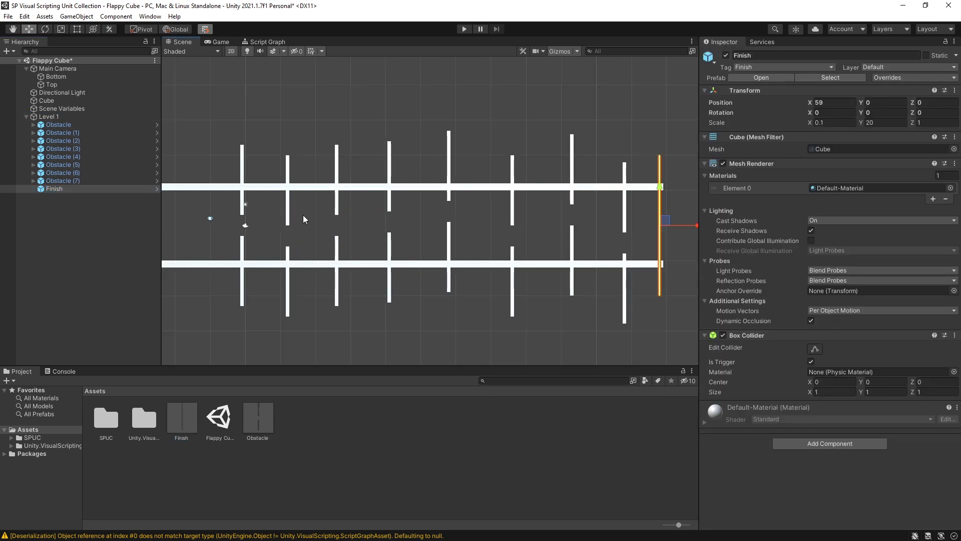
left_click(48, 116)
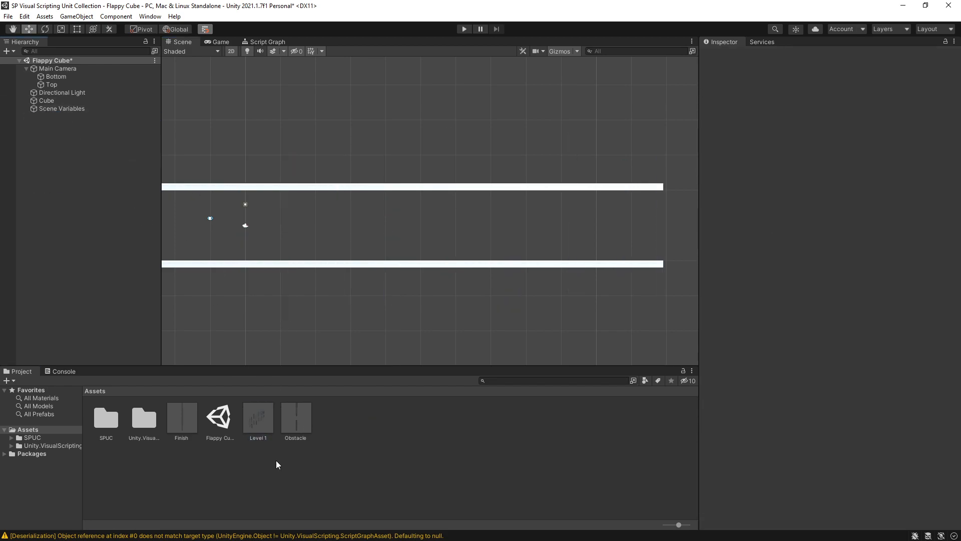
- Save Level 1, Level 2 and Level 3 as prefabs with rearranged obstacles and clear them from the scene
left_click(258, 416)
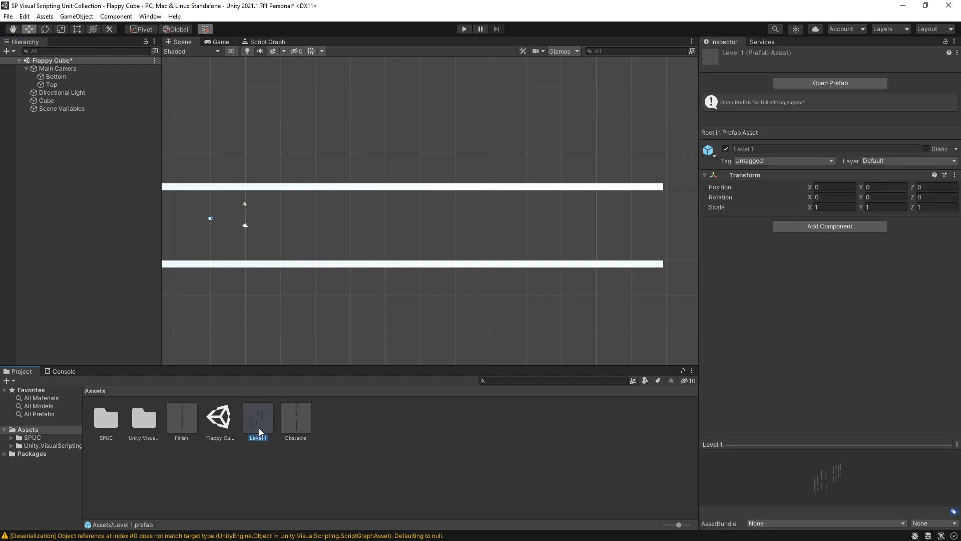
left_click(297, 416)
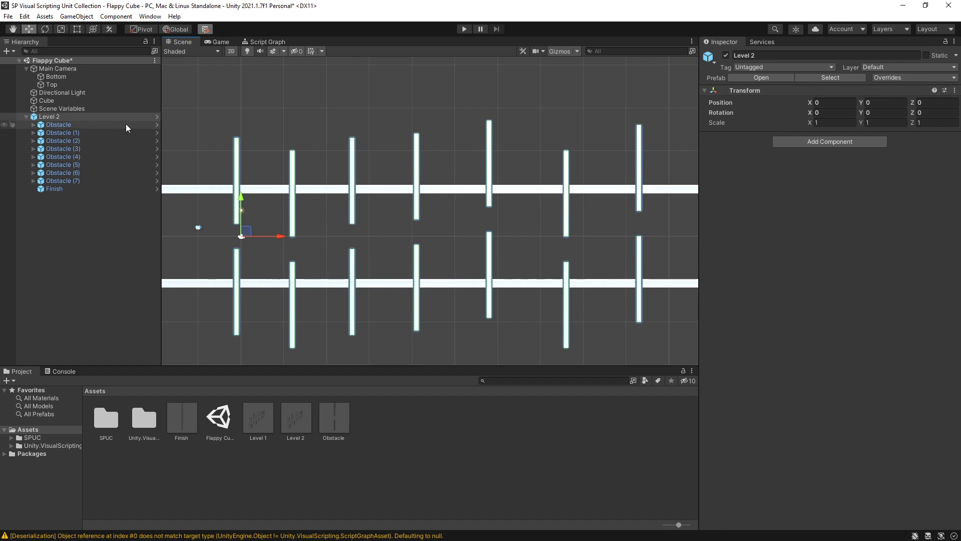
double_click(49, 116)
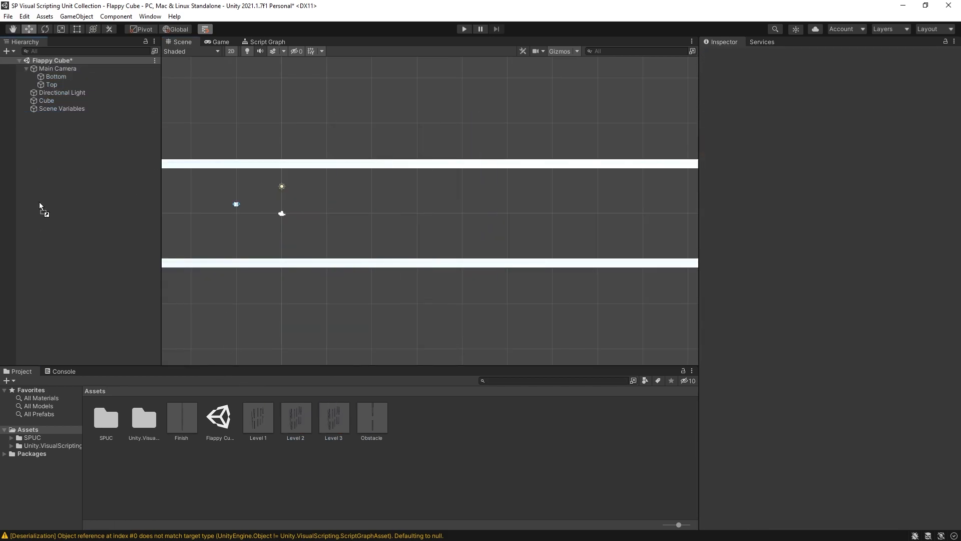
double_click(334, 416)
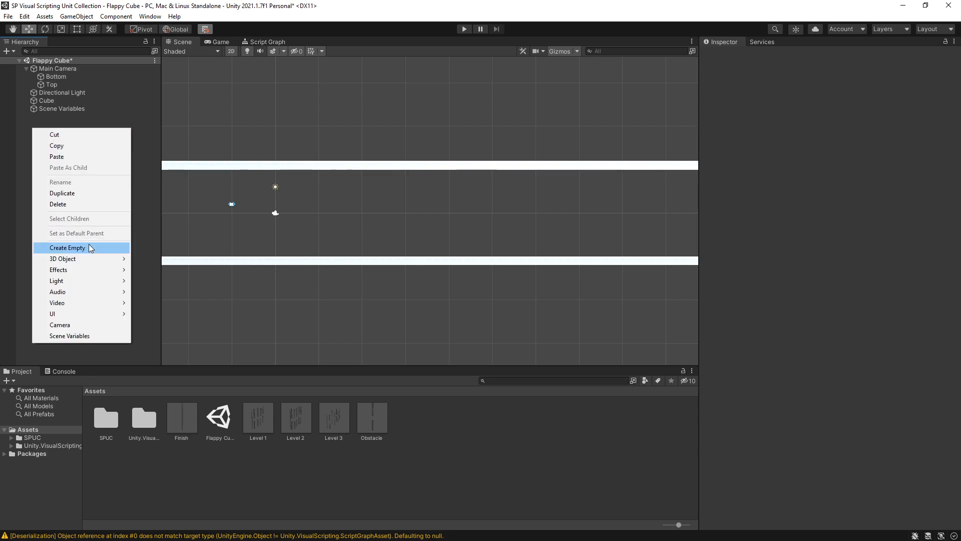
- Create an empty Level Loader object and give it a Level Controller component
left_click(67, 248)
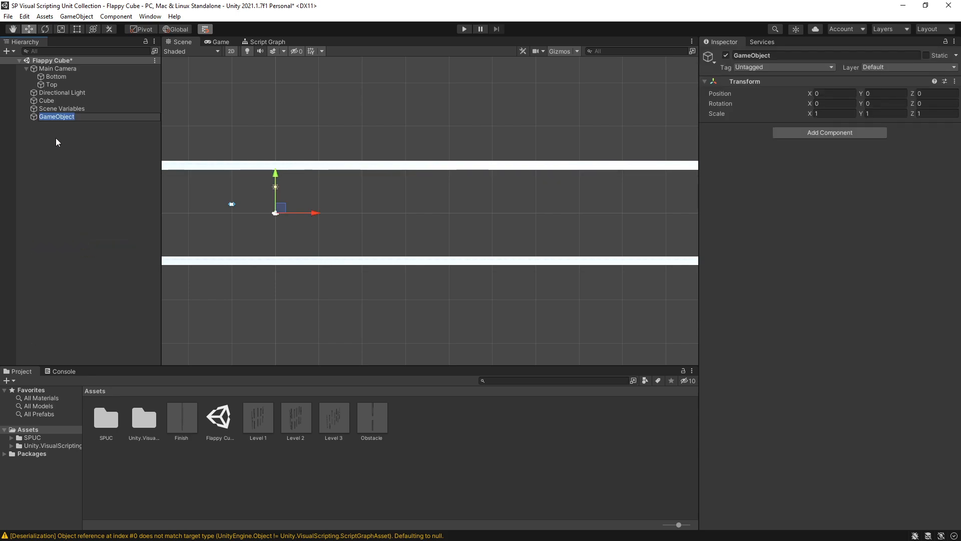
type("Level Loader")
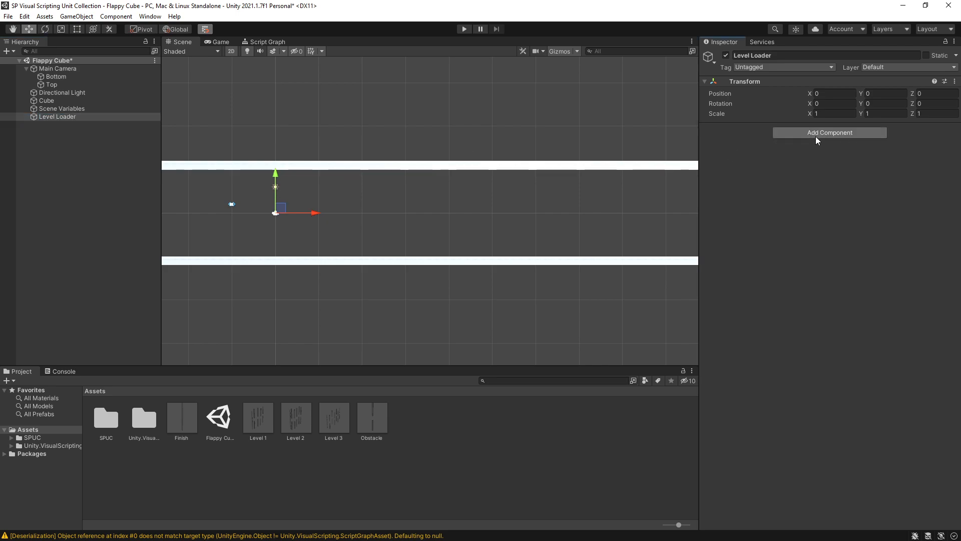
left_click(829, 132)
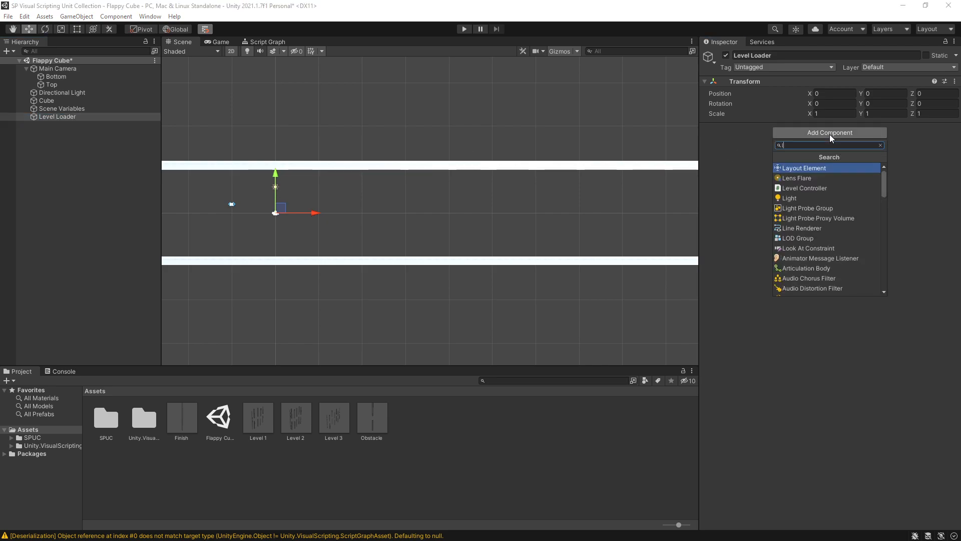
left_click(804, 188)
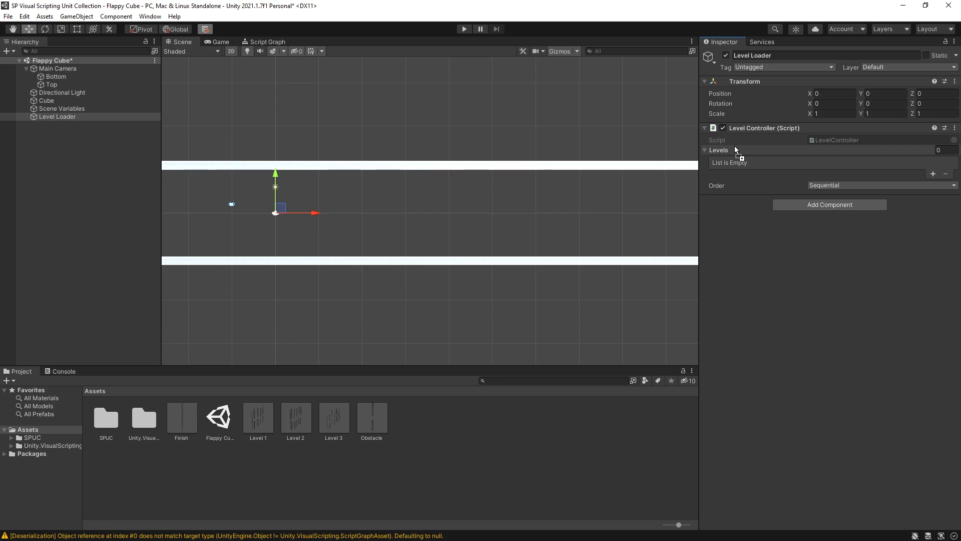
- Fill the Levels list with Level 1, 2 and 3, set Order to Sequential Then Random, and select Cube
left_click(932, 173)
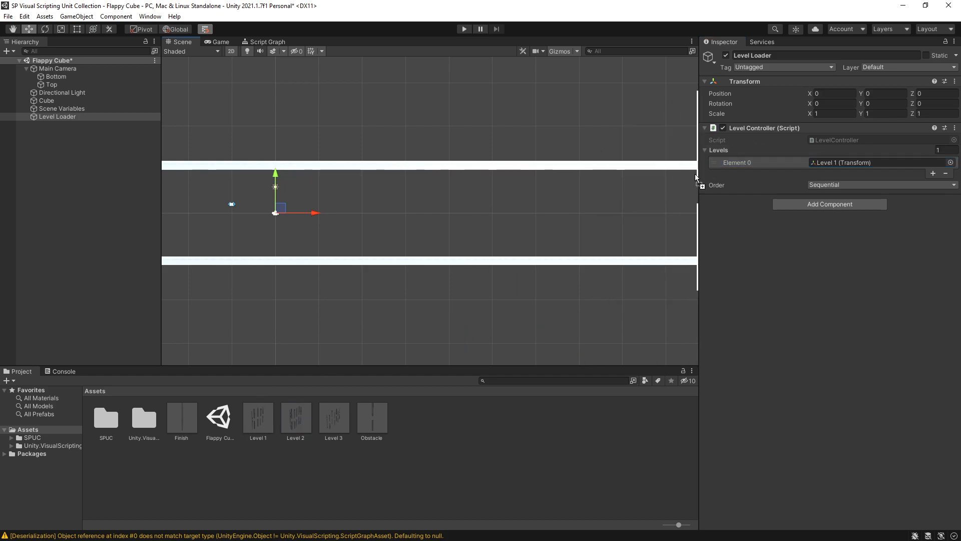
left_click(932, 173)
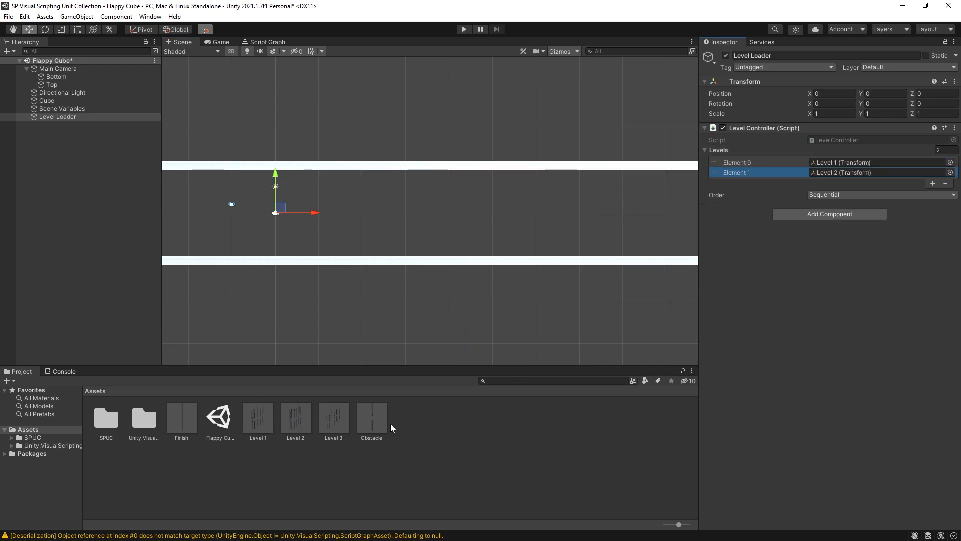
left_click(932, 183)
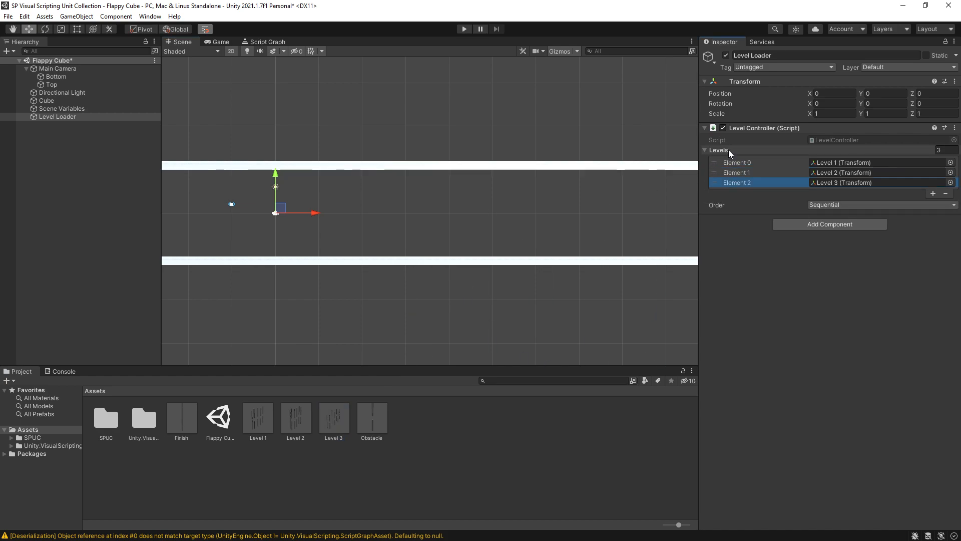
left_click(736, 172)
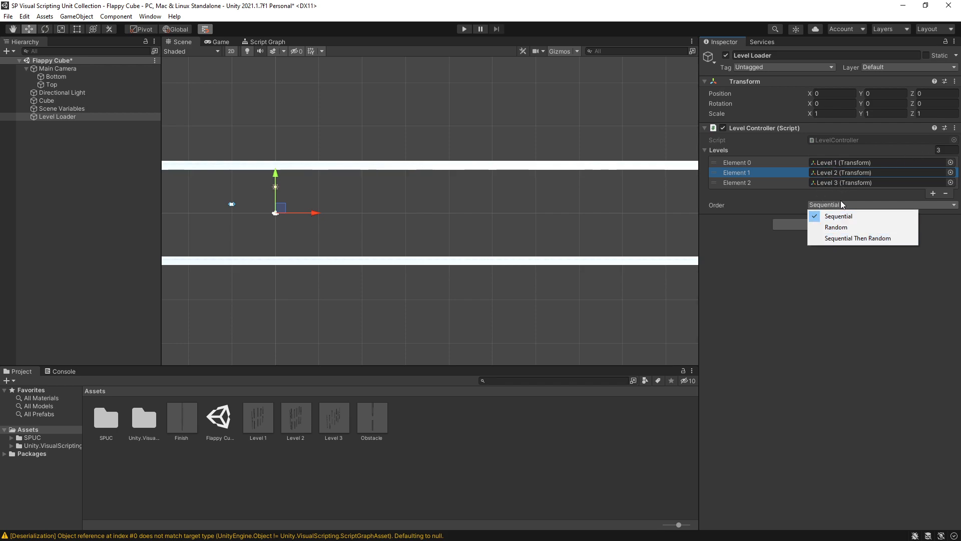
left_click(857, 238)
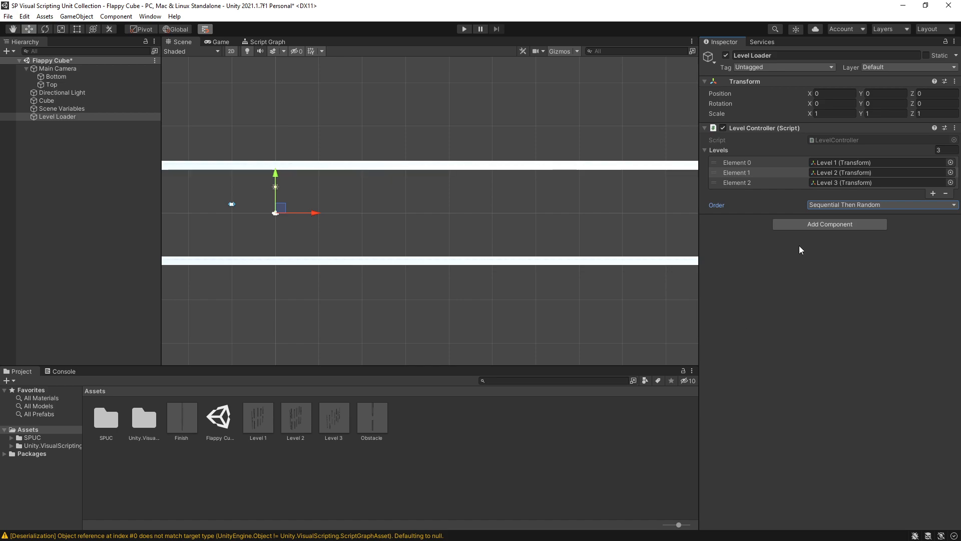
left_click(47, 101)
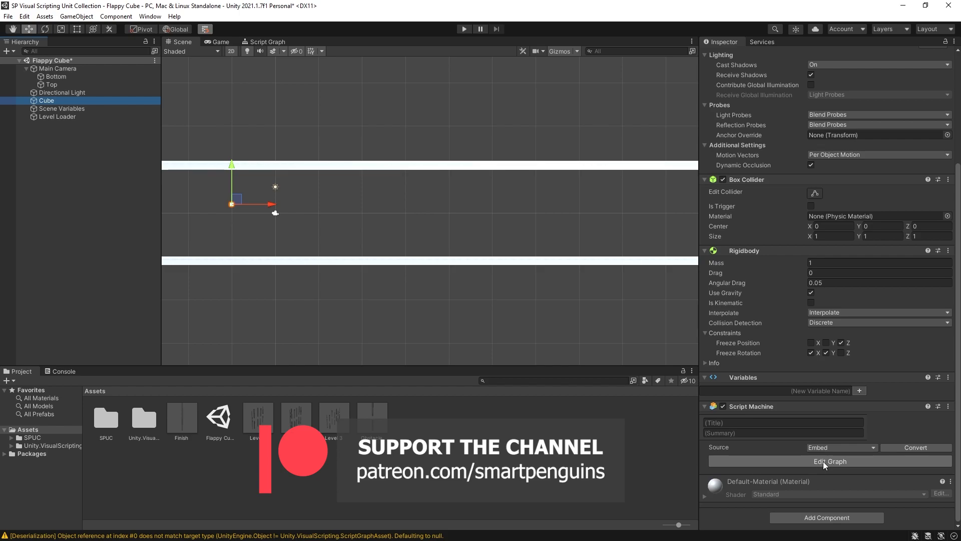
- In the Cube's script graph, connect Sequence output 2 to Delay and copy the If Collide unit
left_click(829, 461)
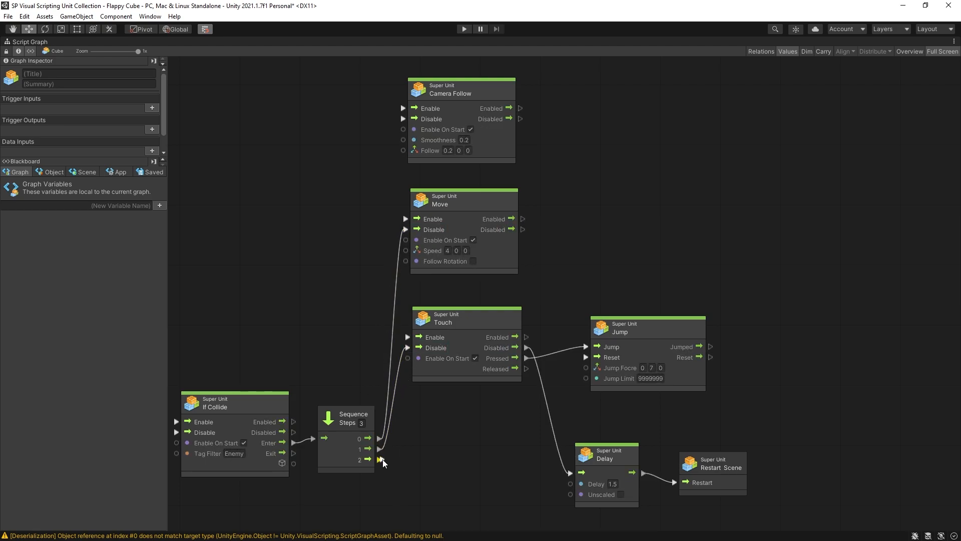
left_click_drag(370, 459, 570, 472)
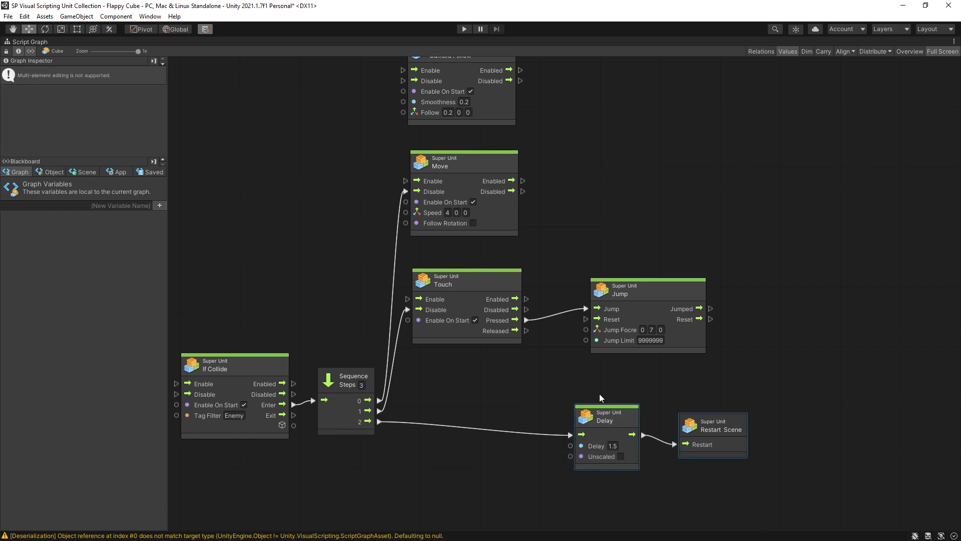
left_click(234, 365)
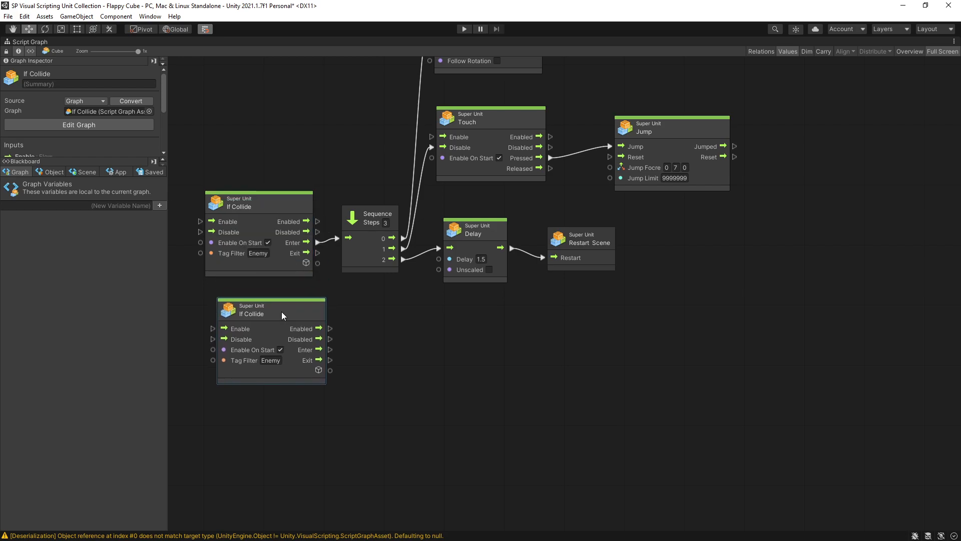
- Filter the copied If Collide to Finish, feed Level Completed, and run Load Next Level from Has Next Level
left_click_drag(282, 309, 279, 313)
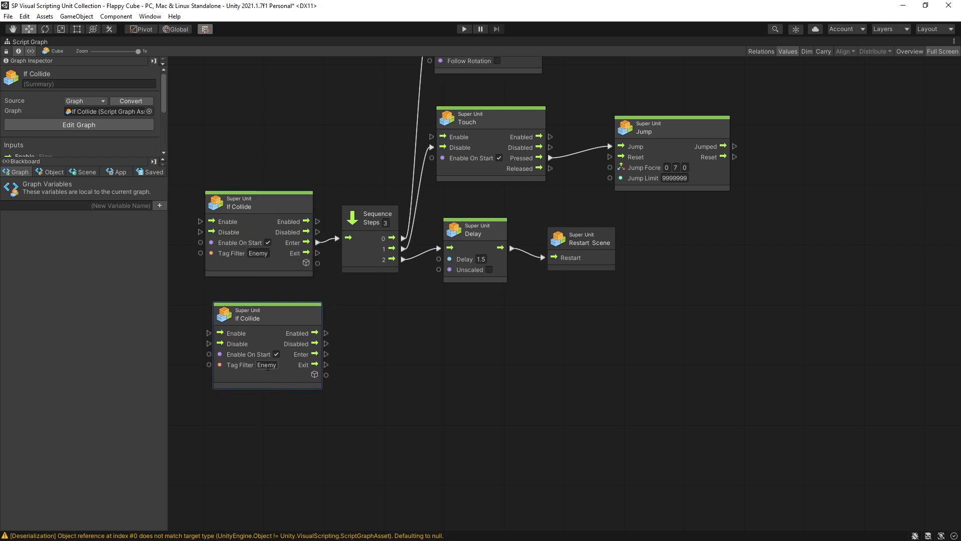
type("Finish")
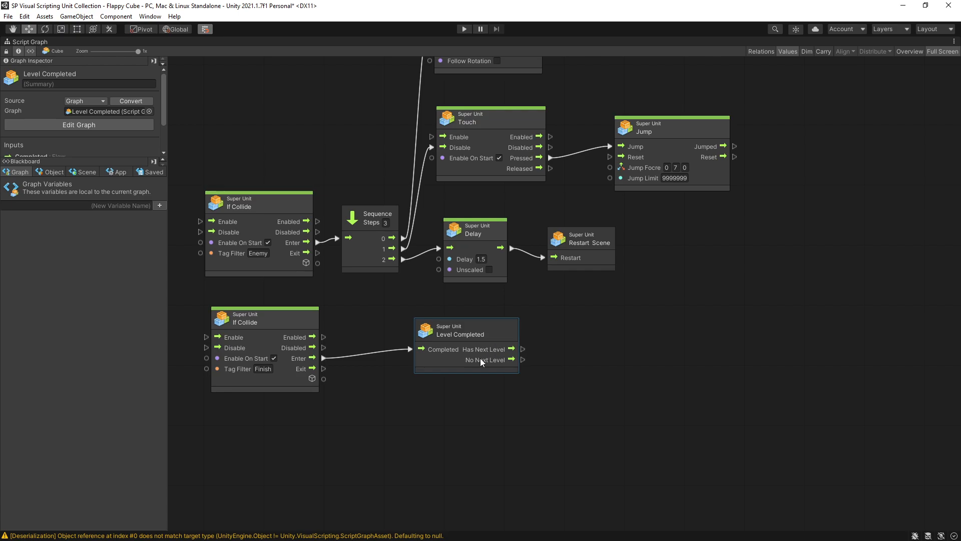
mouse_move(489, 374)
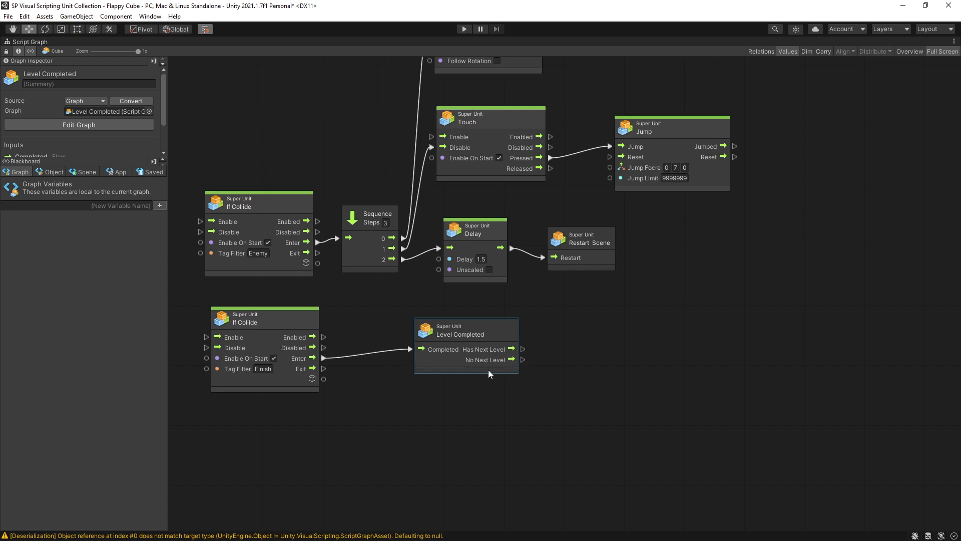
mouse_move(534, 362)
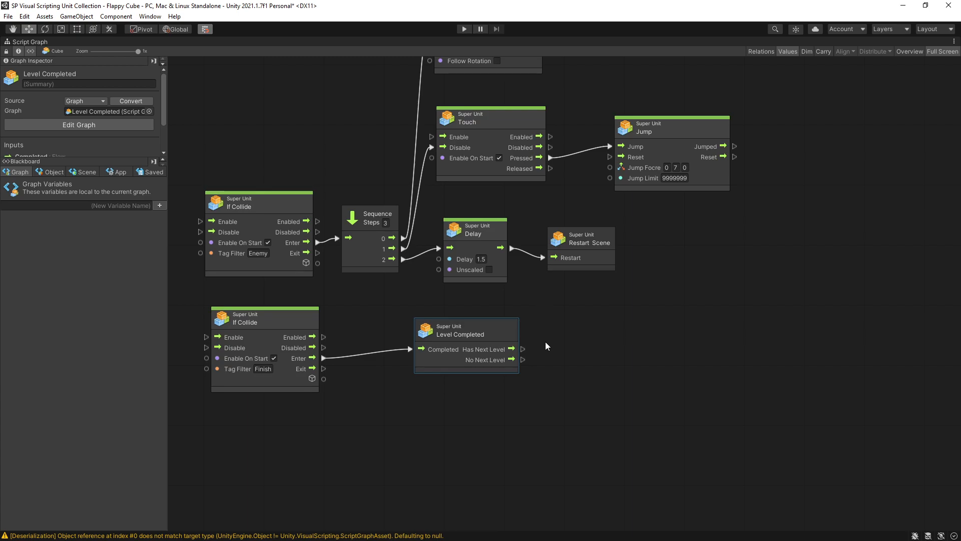
mouse_move(686, 349)
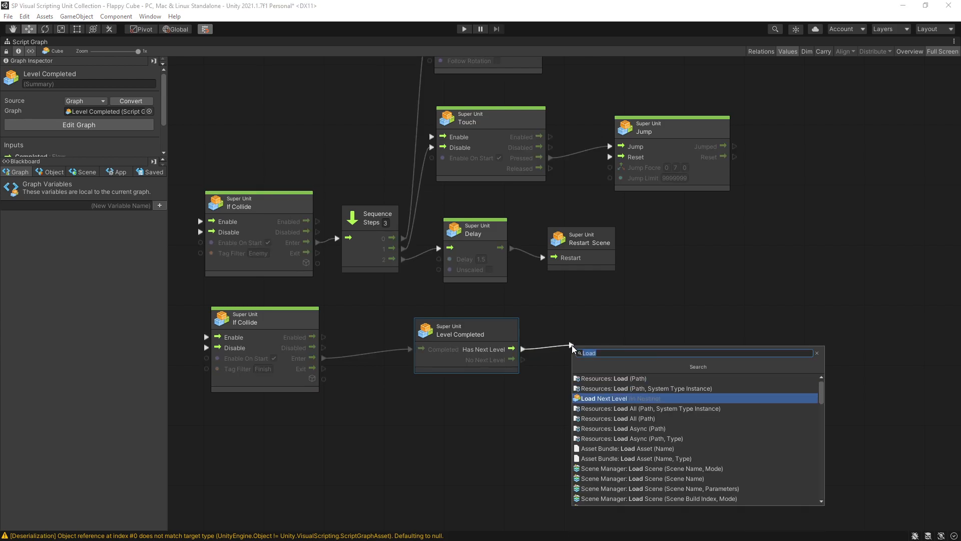
left_click(601, 398)
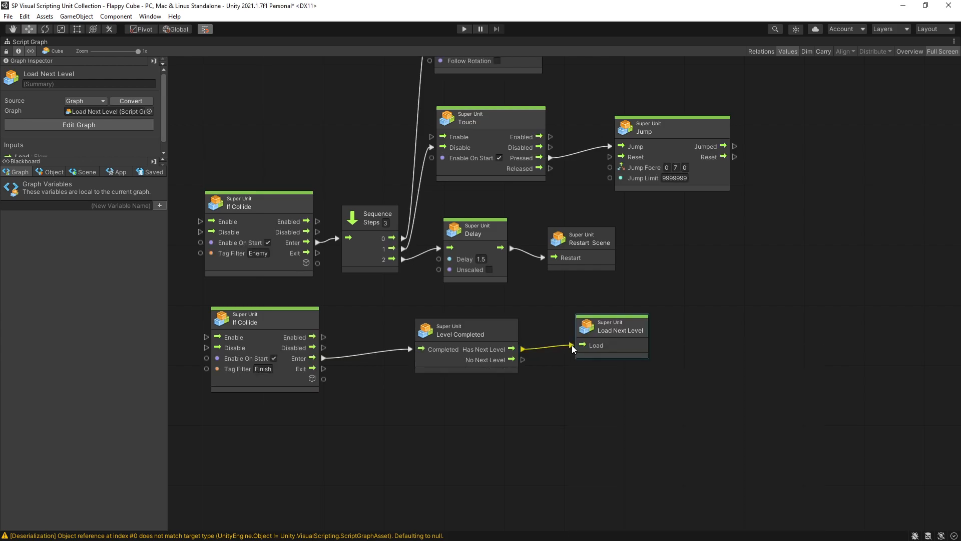
left_click(517, 426)
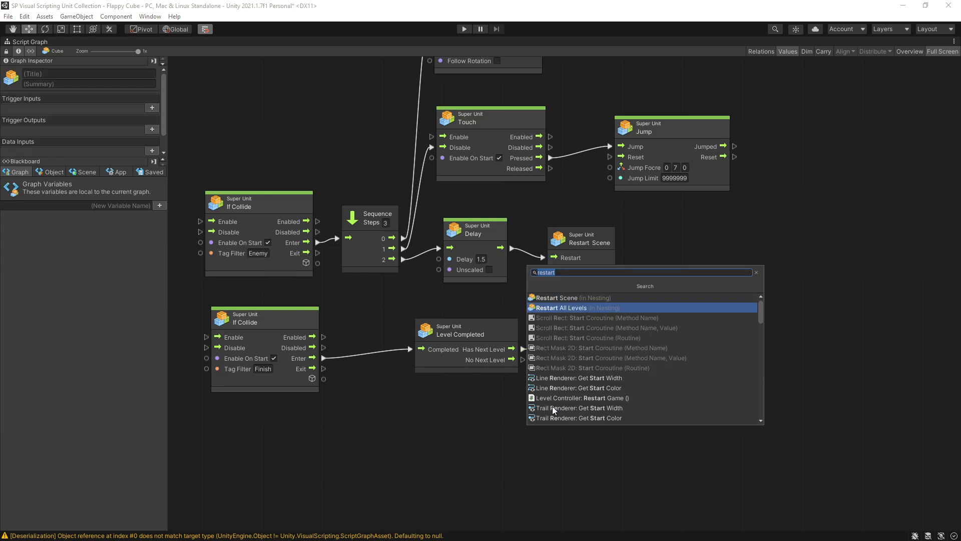
- Trigger Restart All Levels from an On Keyboard Input event with Key R, Action Down
left_click(575, 308)
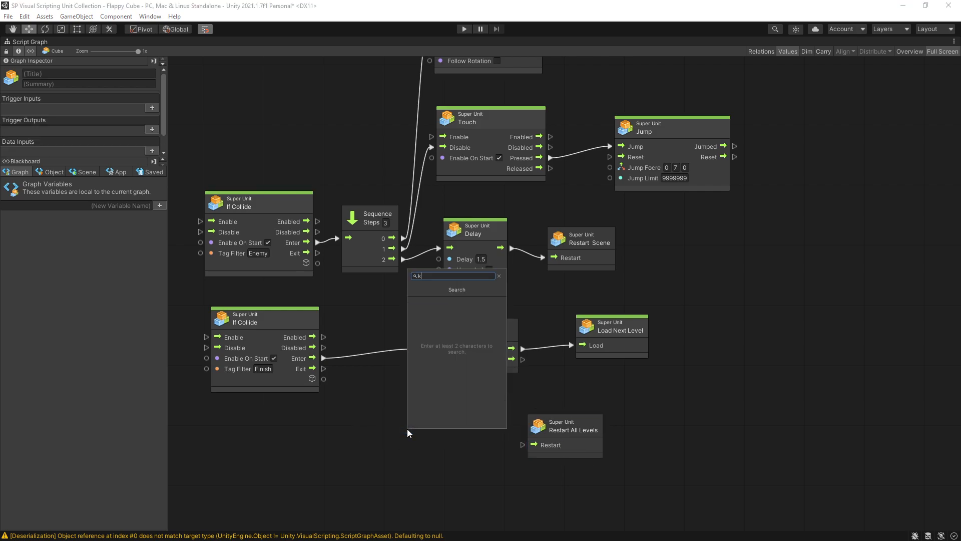
left_click(433, 451)
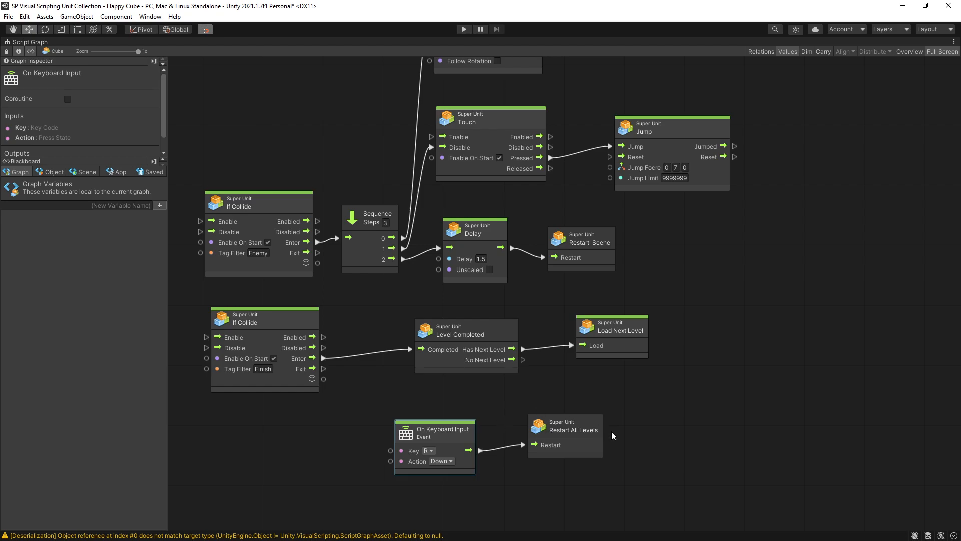
left_click(8, 17)
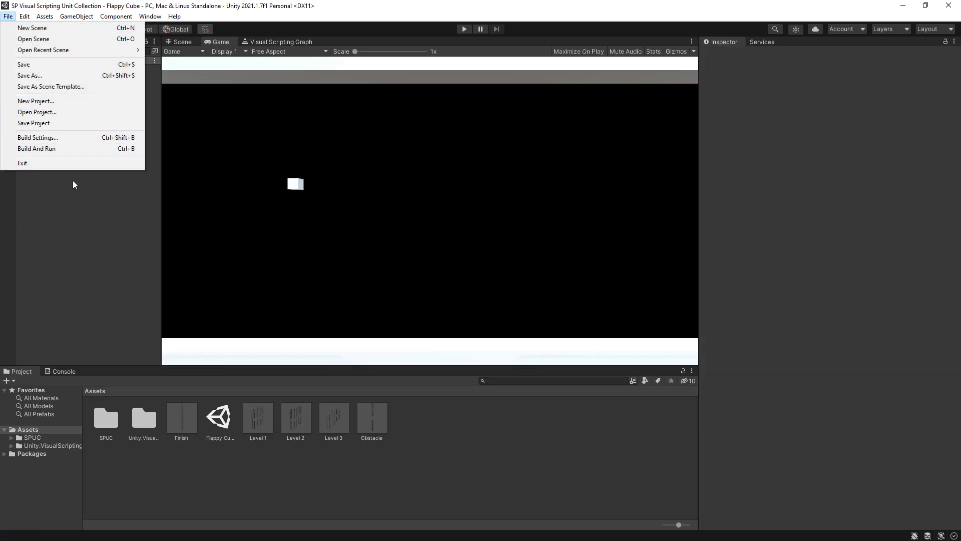